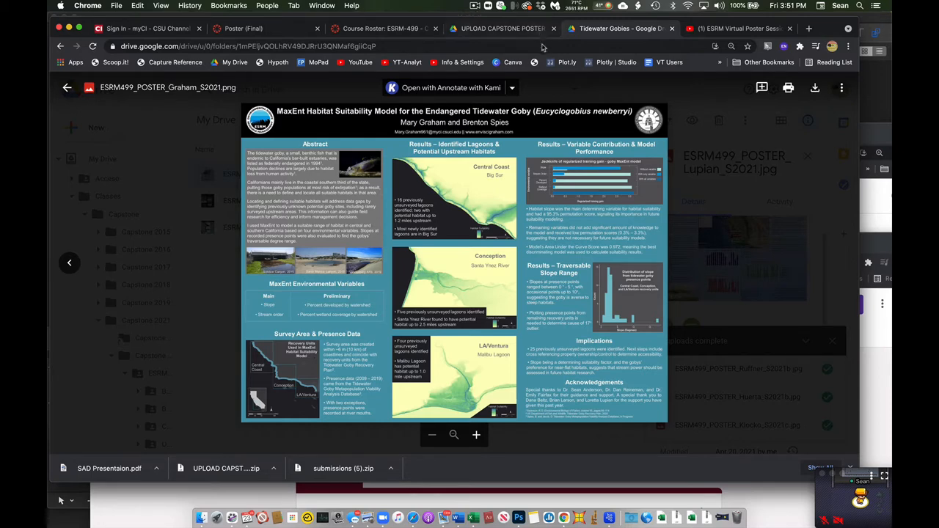
Step: Step back through the Drive preview to another student's capstone poster
click(840, 263)
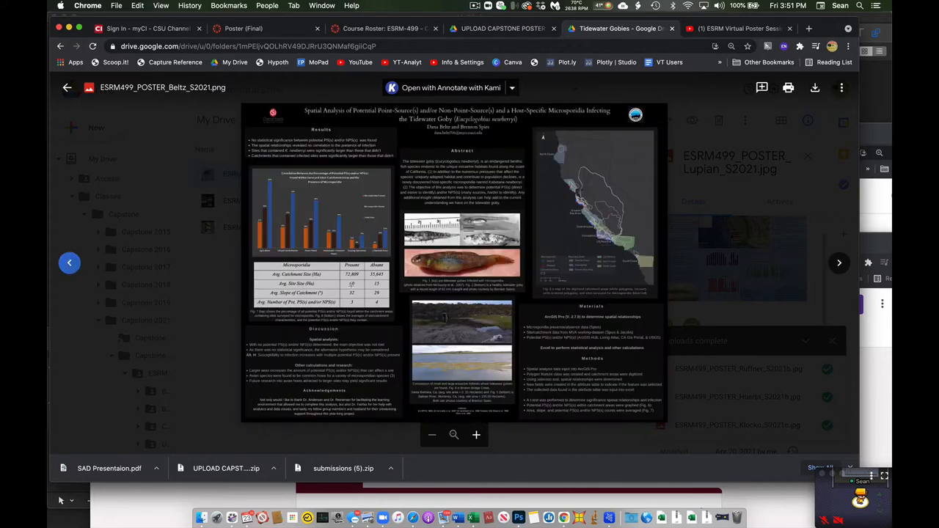
click(839, 262)
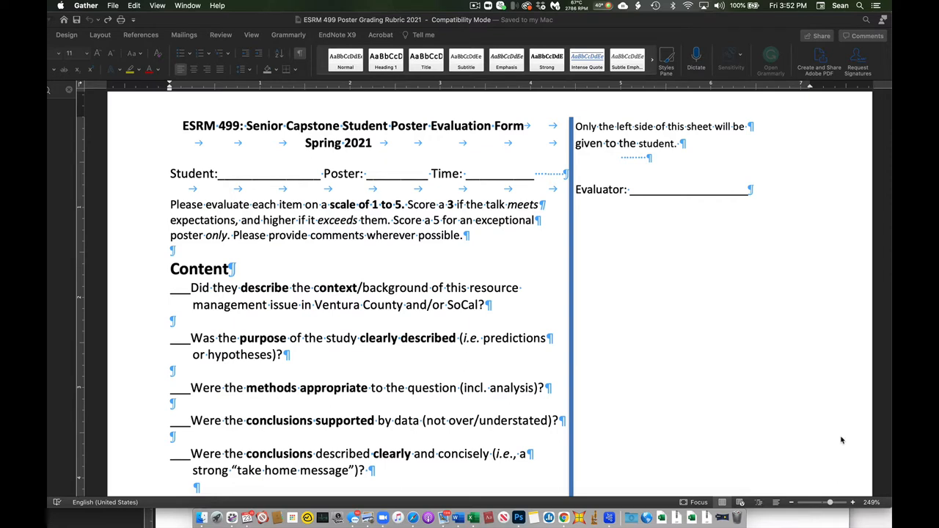
mouse_move(713, 352)
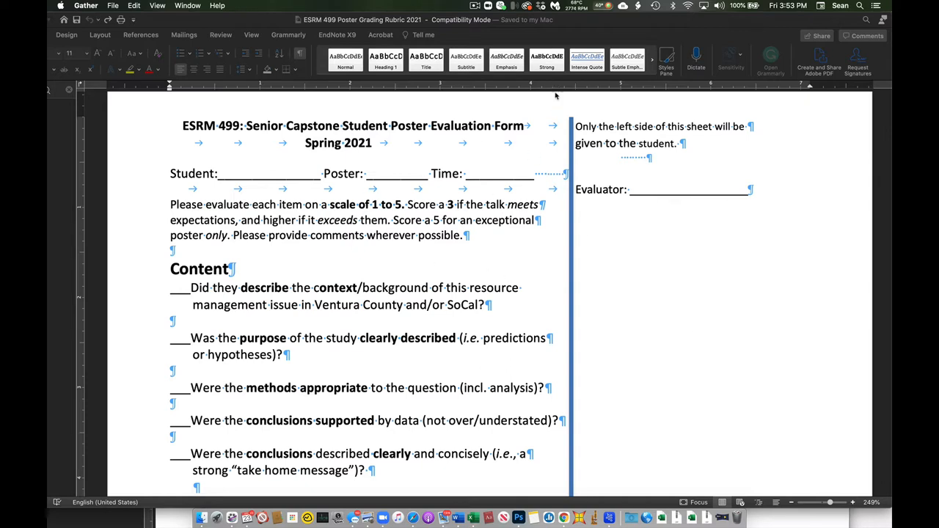
mouse_move(292, 284)
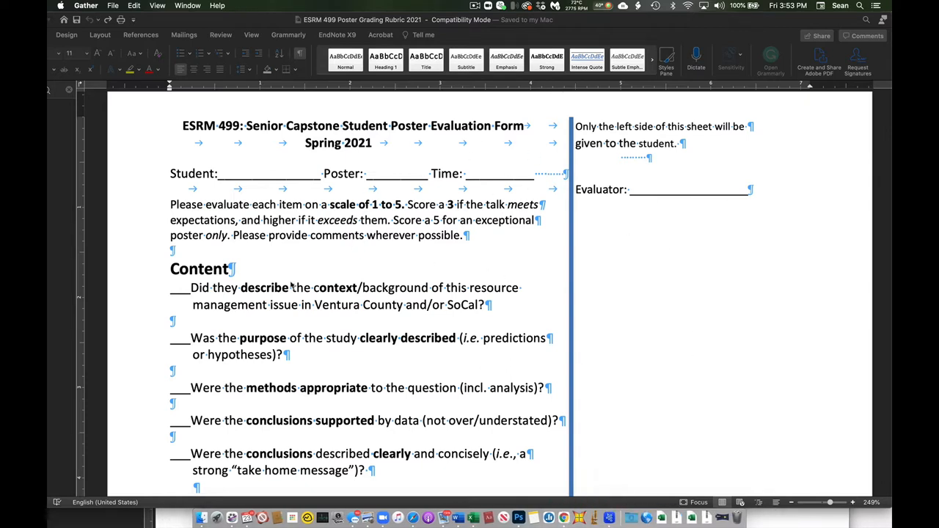
mouse_move(731, 281)
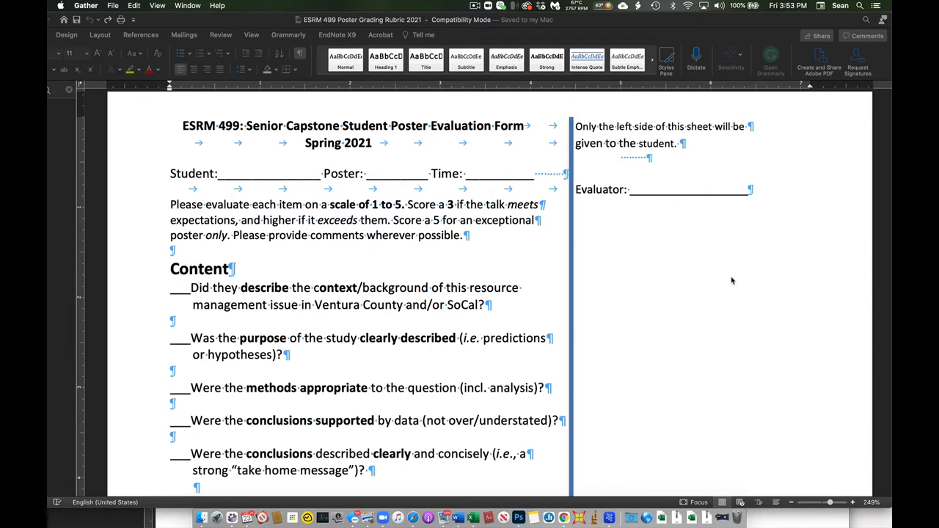
mouse_move(642, 251)
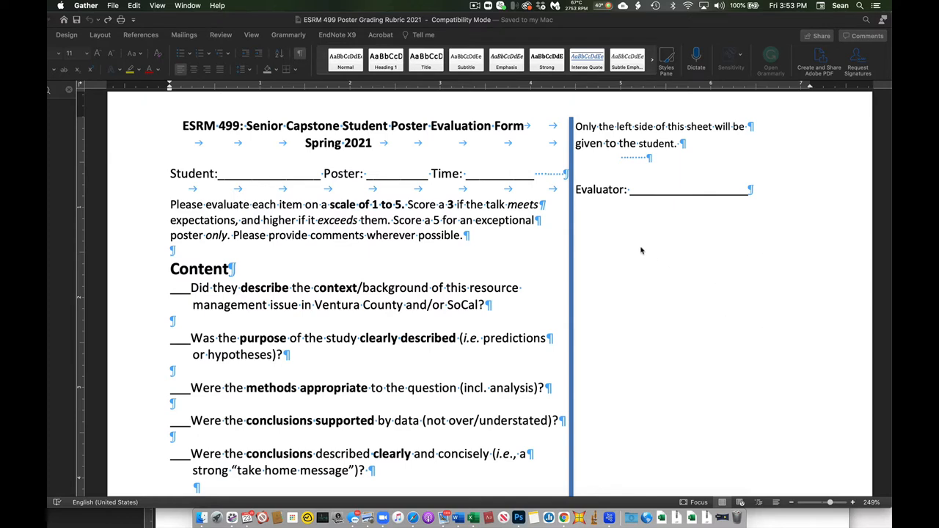
mouse_move(646, 253)
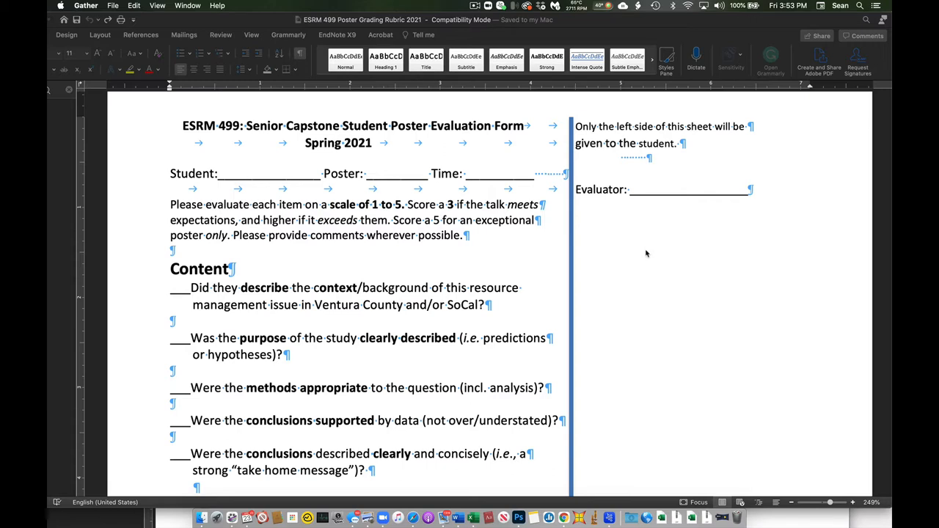
mouse_move(629, 248)
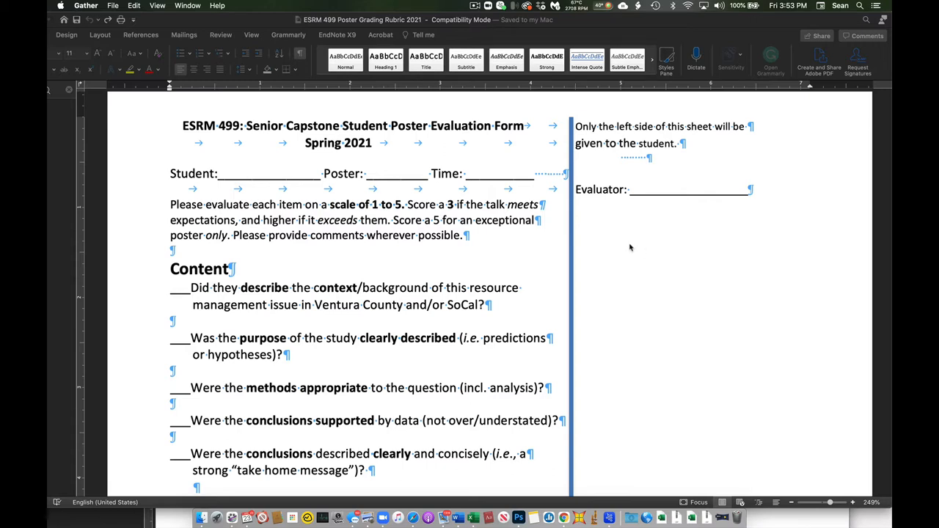
scroll(down, 3)
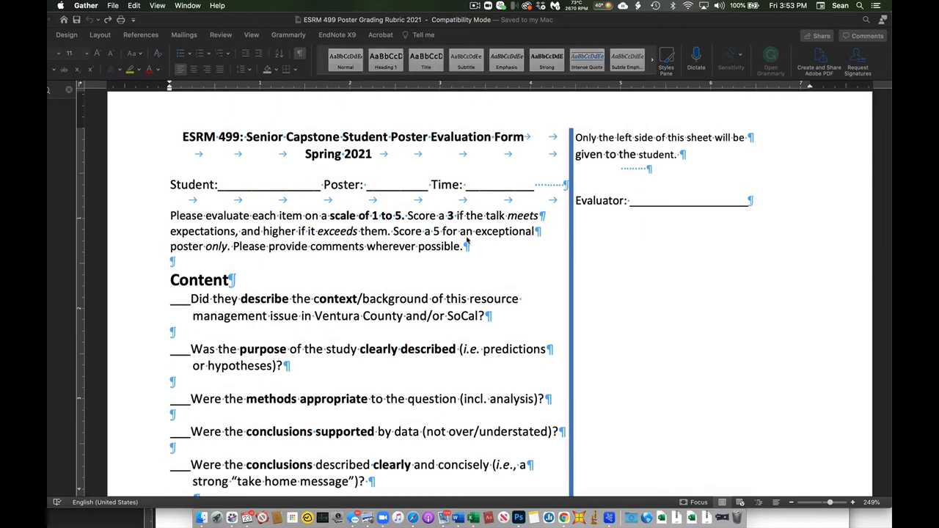
scroll(down, 3)
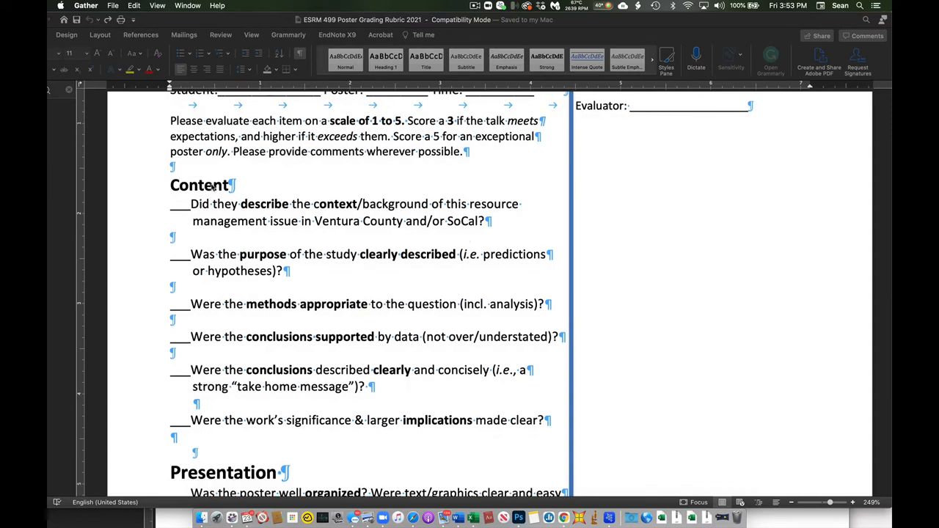
scroll(down, 3)
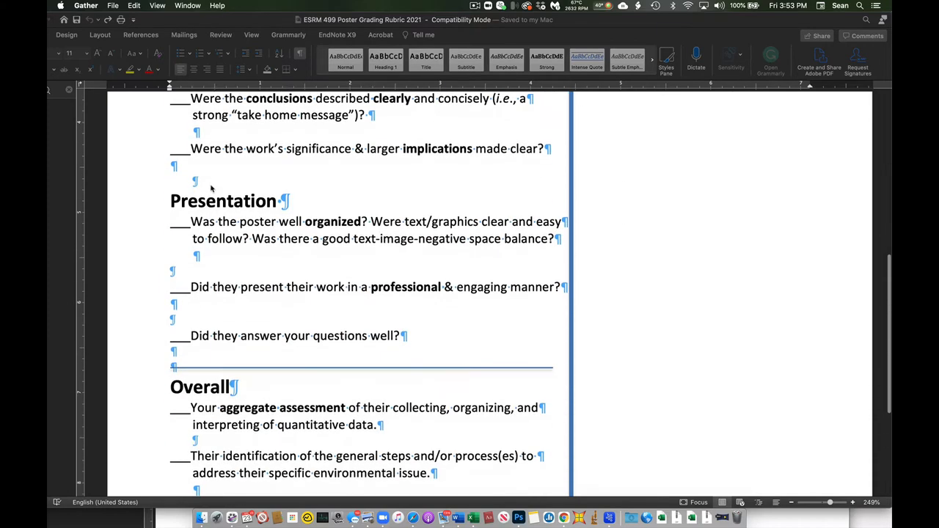
mouse_move(276, 187)
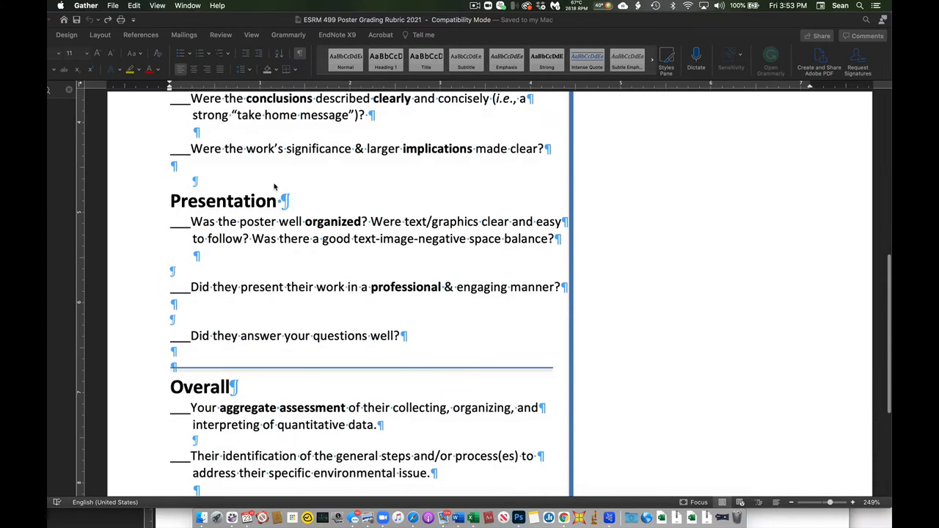
scroll(down, 3)
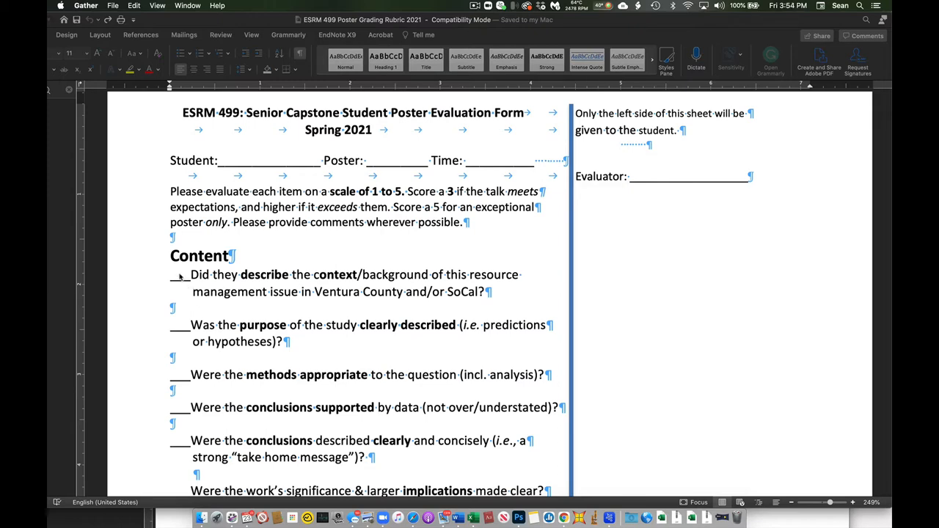
mouse_move(252, 311)
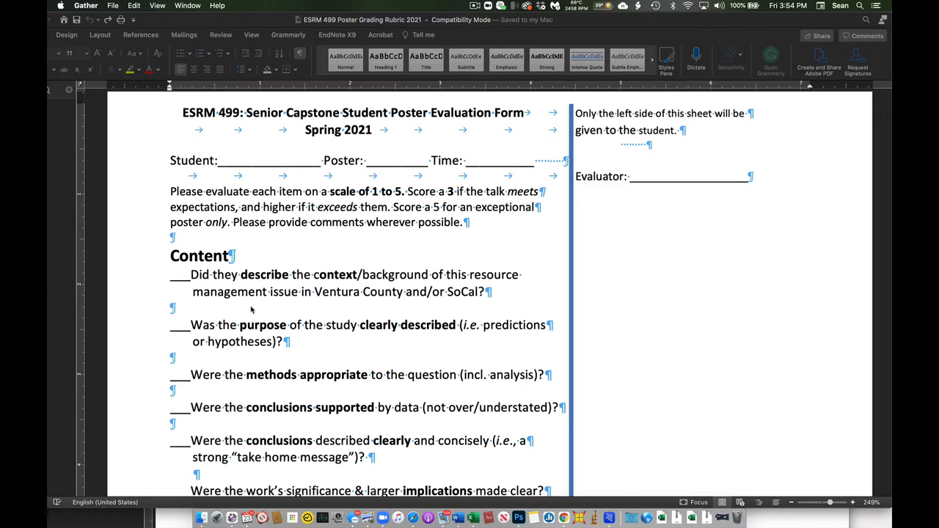
scroll(down, 3)
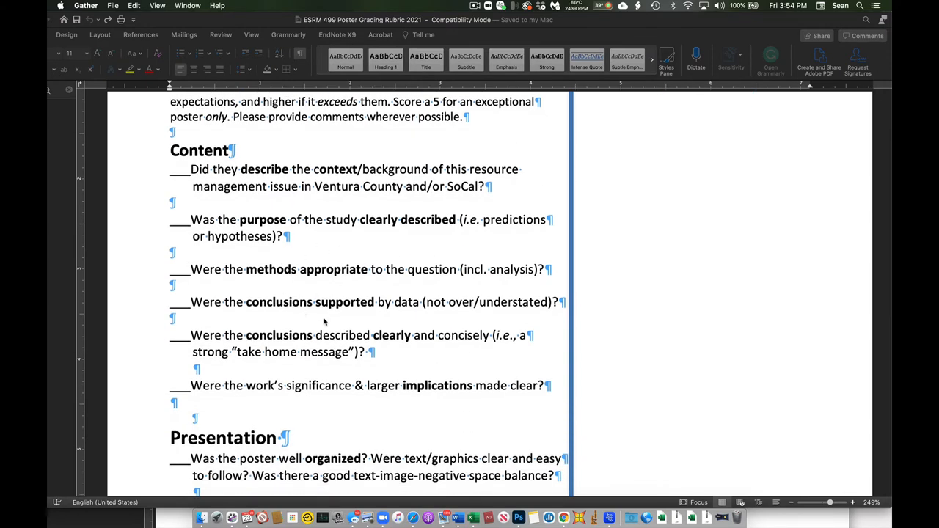
mouse_move(327, 226)
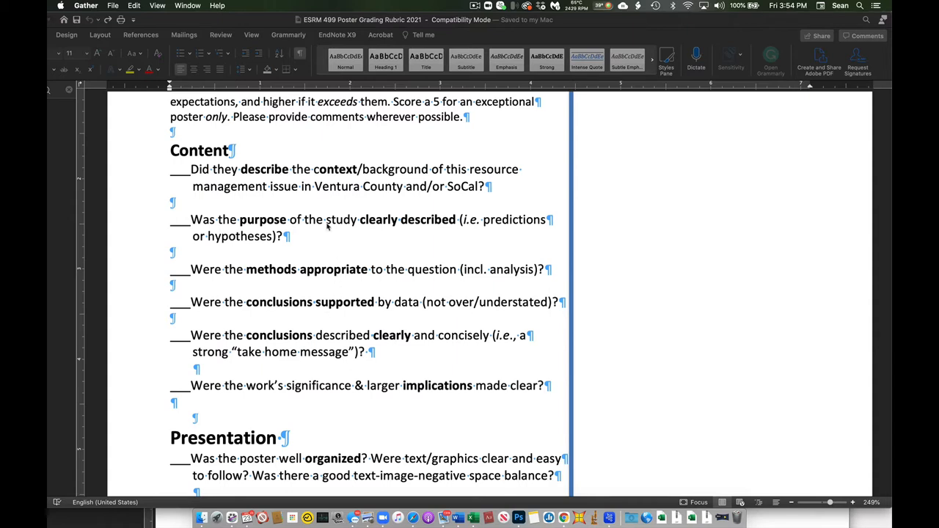
scroll(down, 3)
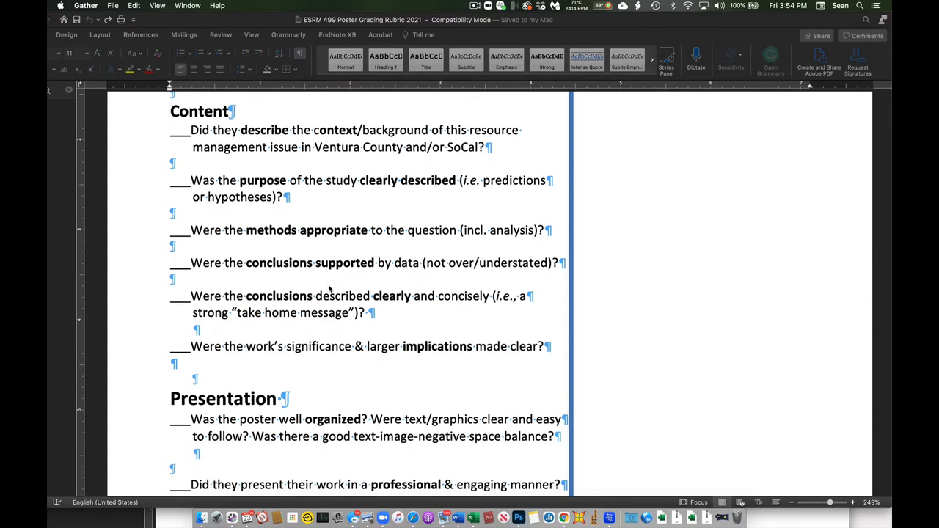
scroll(down, 3)
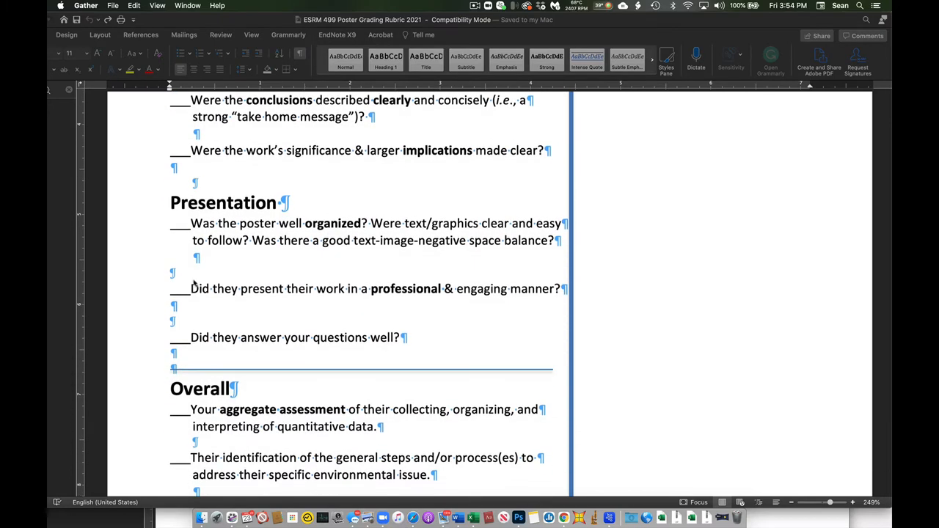
mouse_move(253, 292)
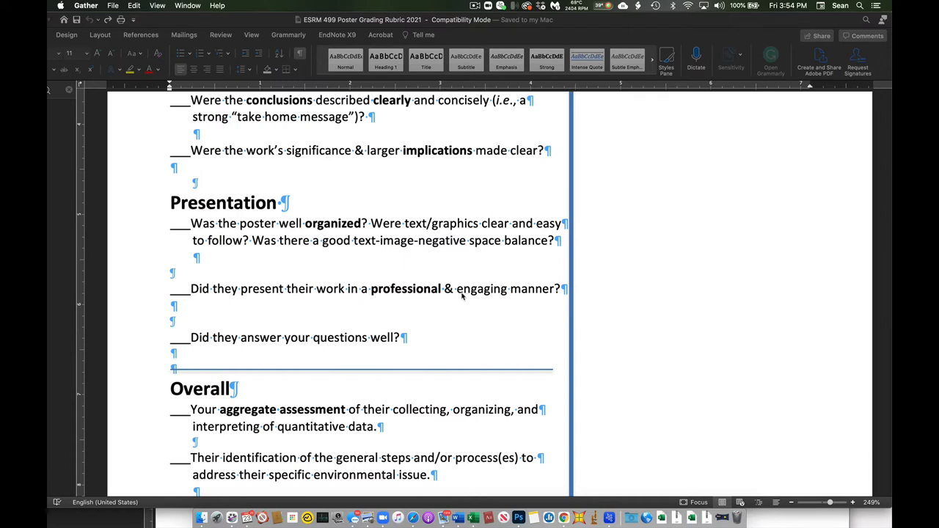
mouse_move(307, 339)
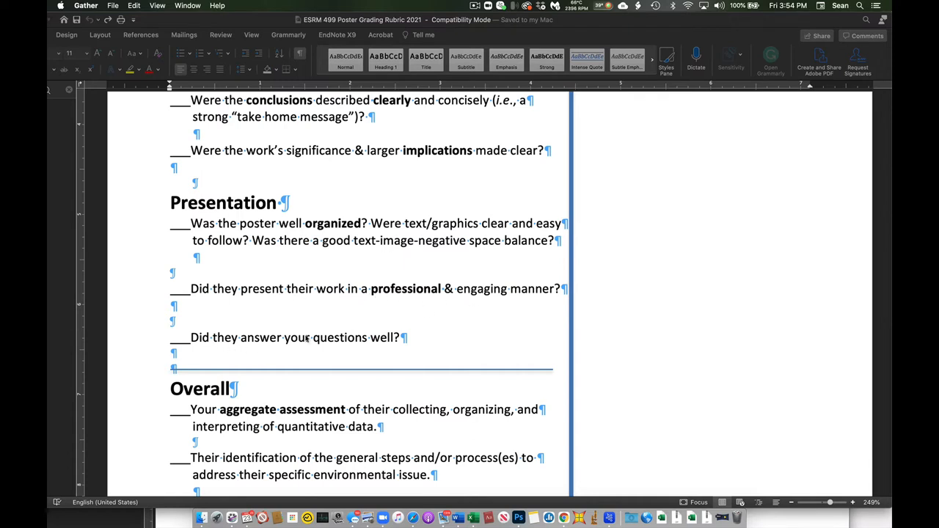
mouse_move(387, 344)
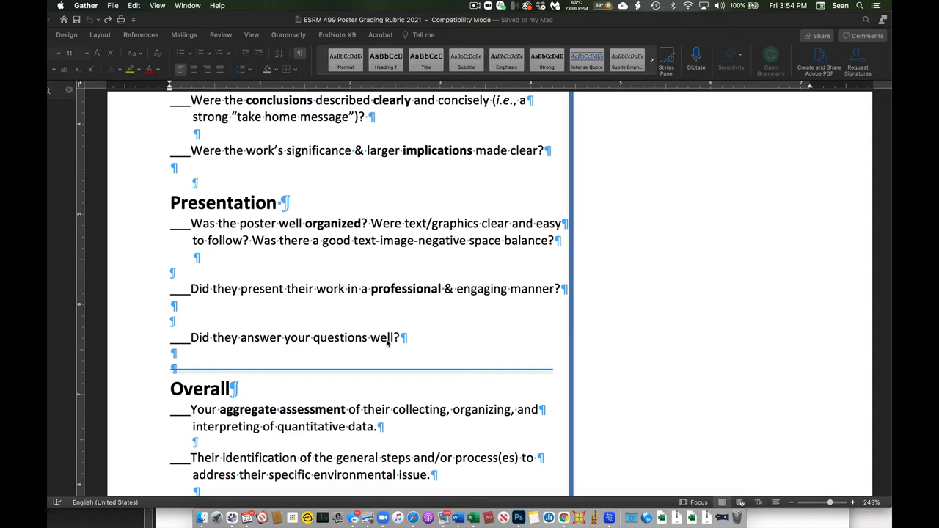
scroll(down, 3)
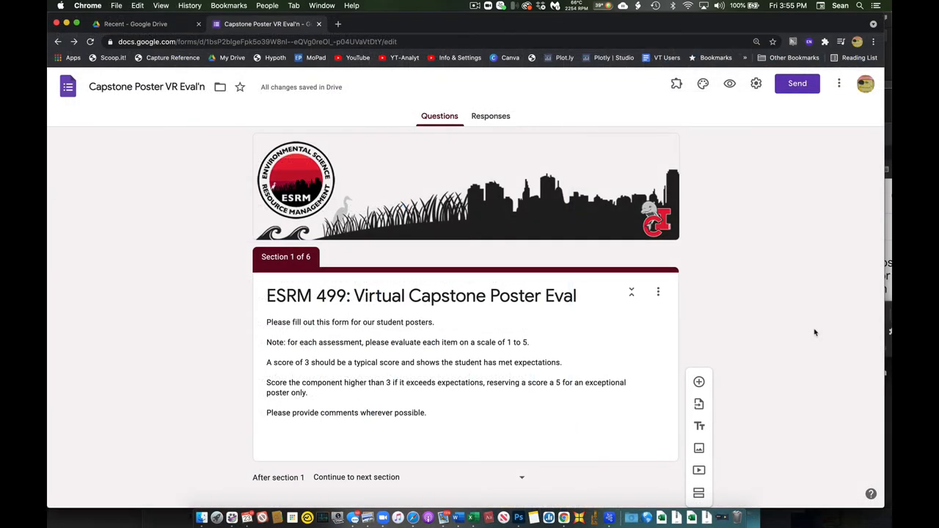
mouse_move(745, 276)
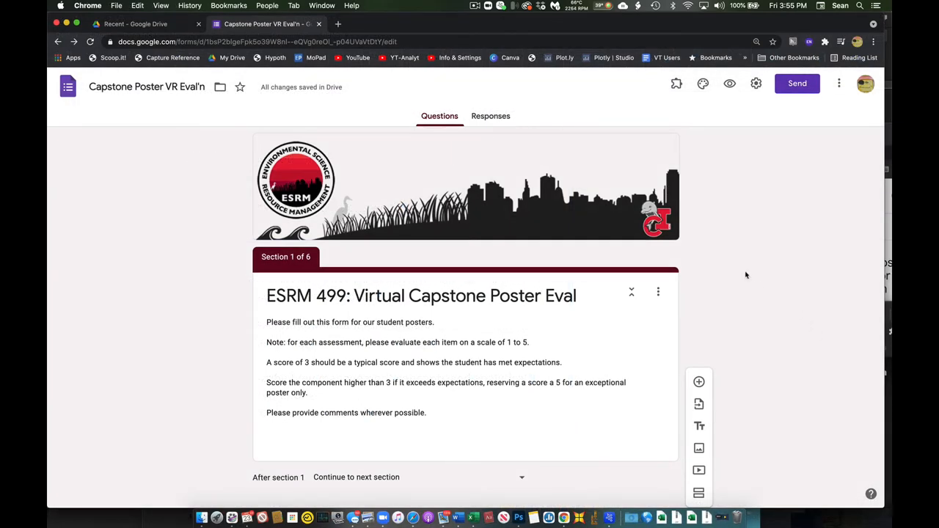
scroll(down, 3)
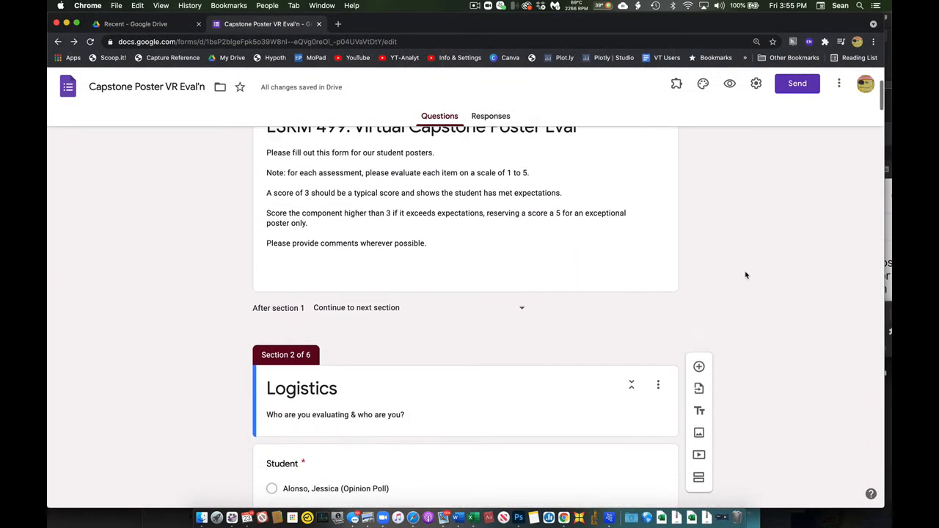
scroll(down, 3)
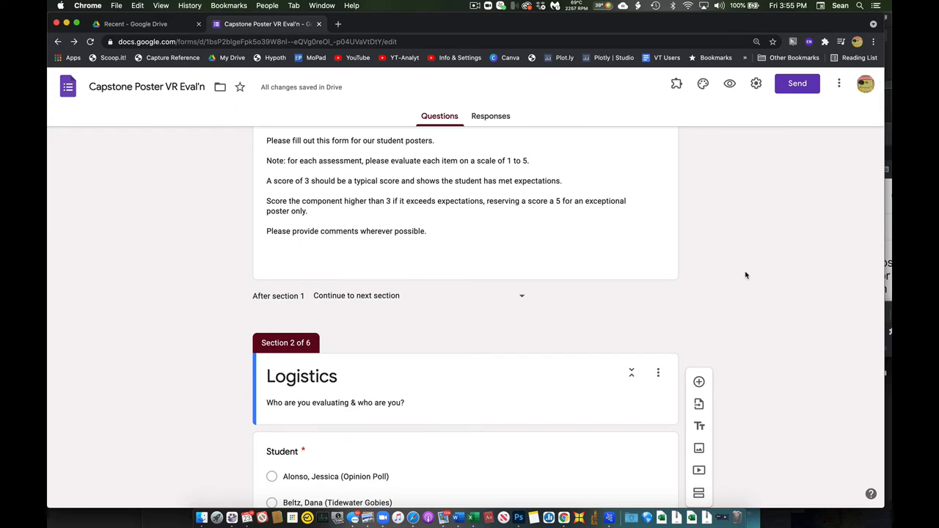
scroll(down, 3)
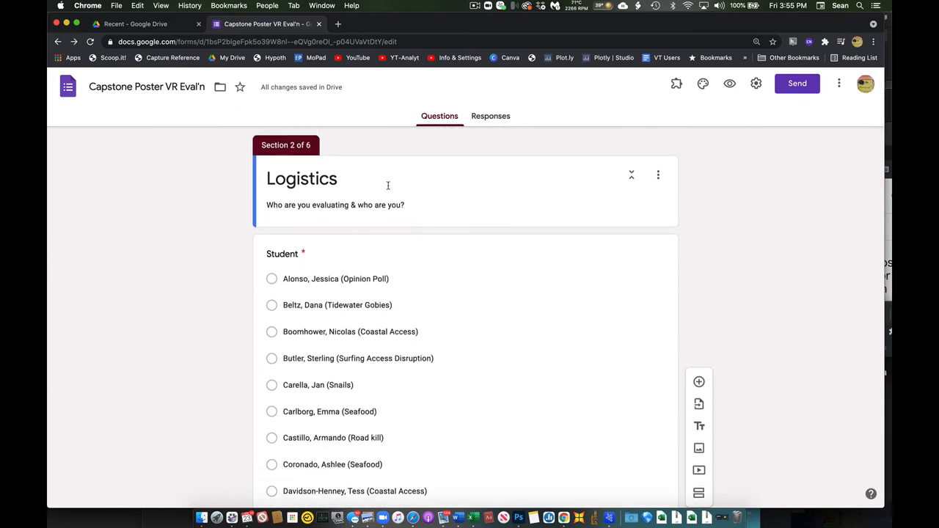
scroll(down, 3)
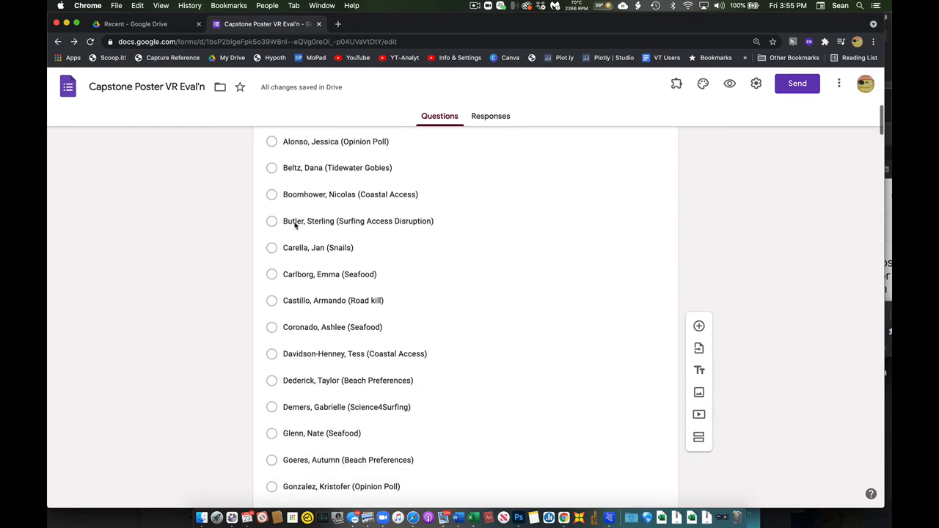
scroll(down, 3)
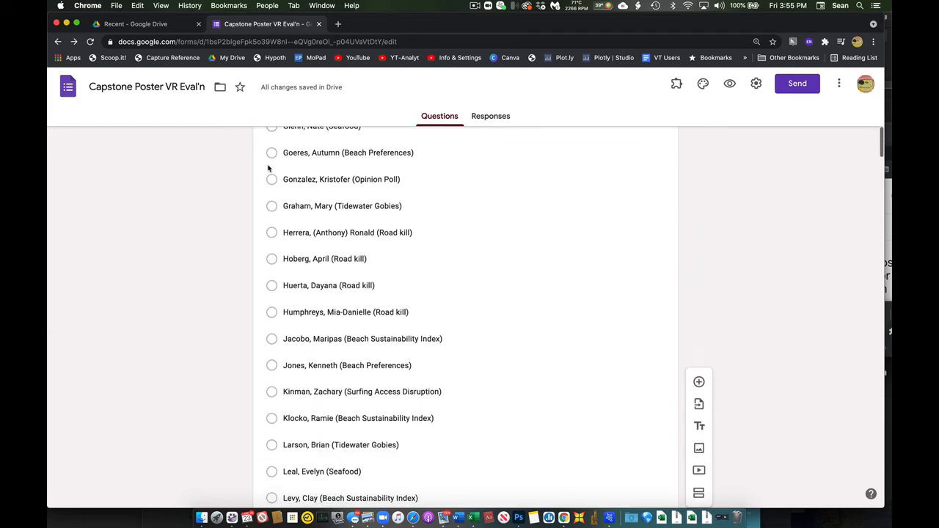
scroll(down, 3)
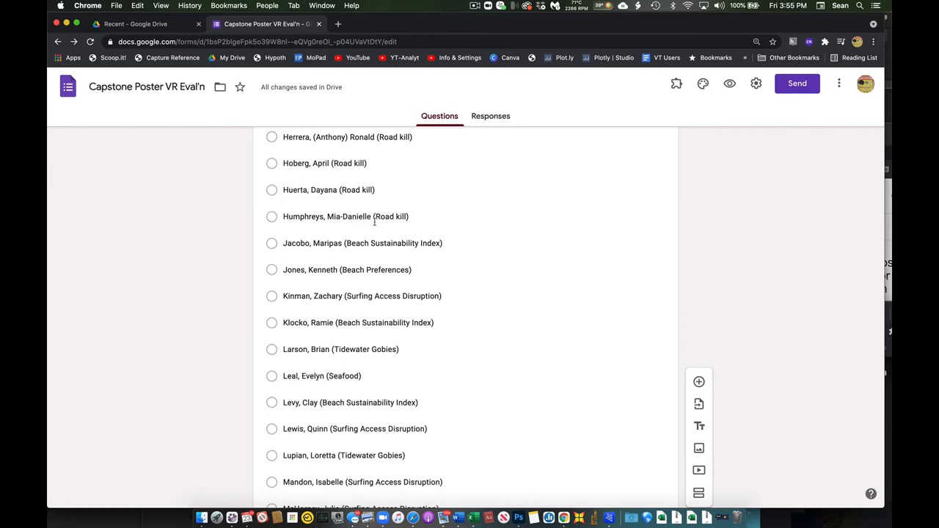
scroll(down, 3)
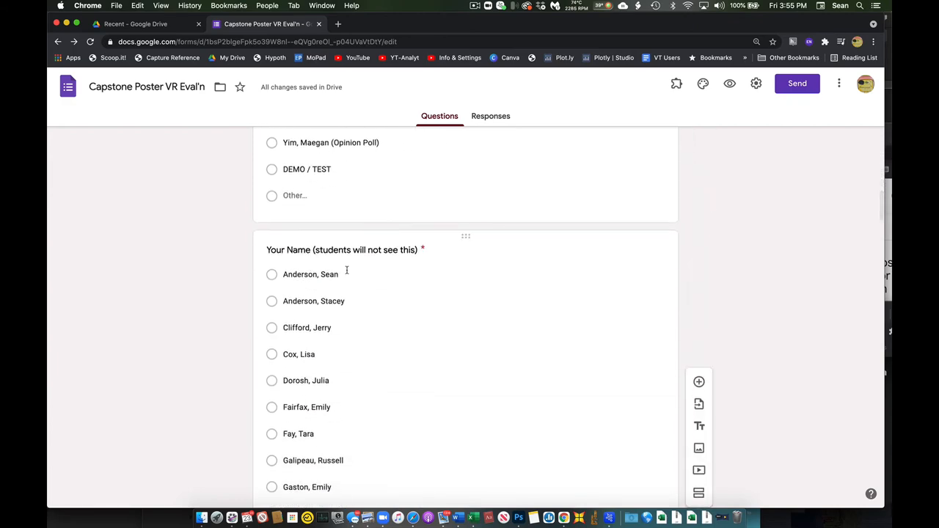
scroll(down, 3)
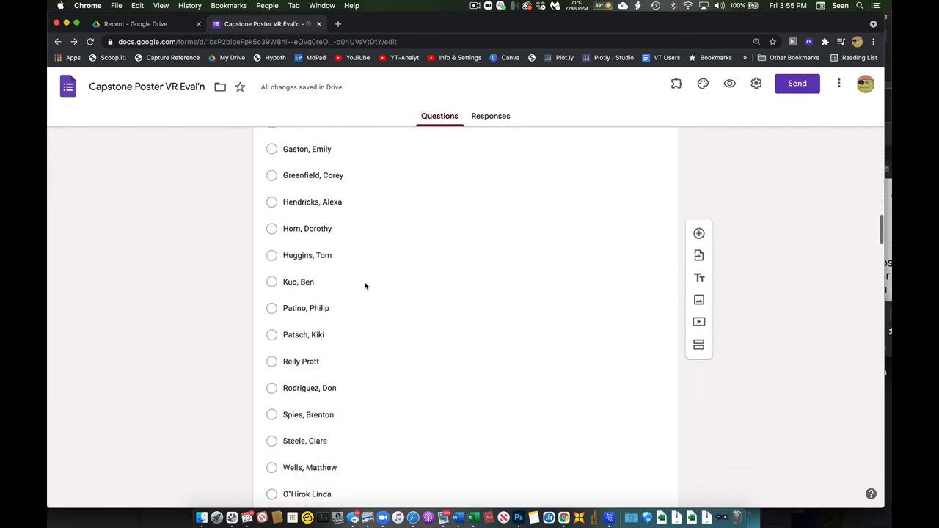
scroll(down, 3)
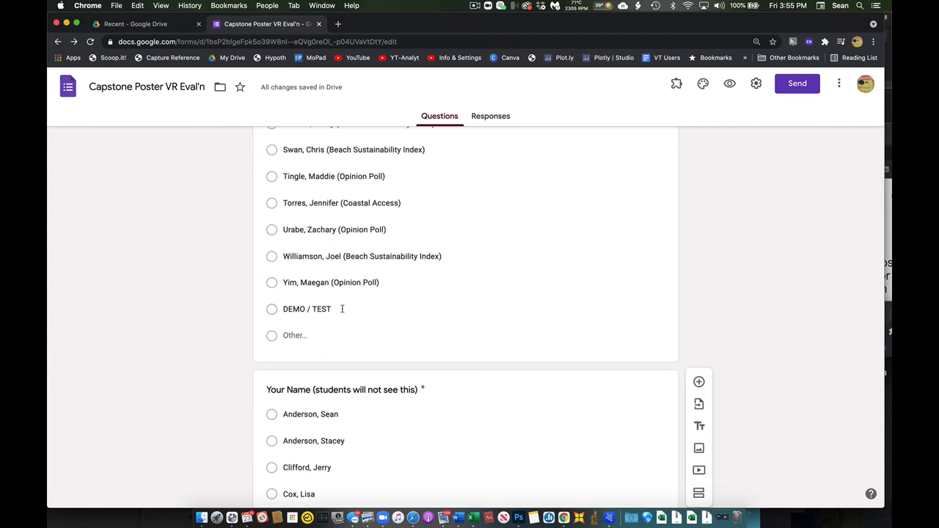
scroll(down, 3)
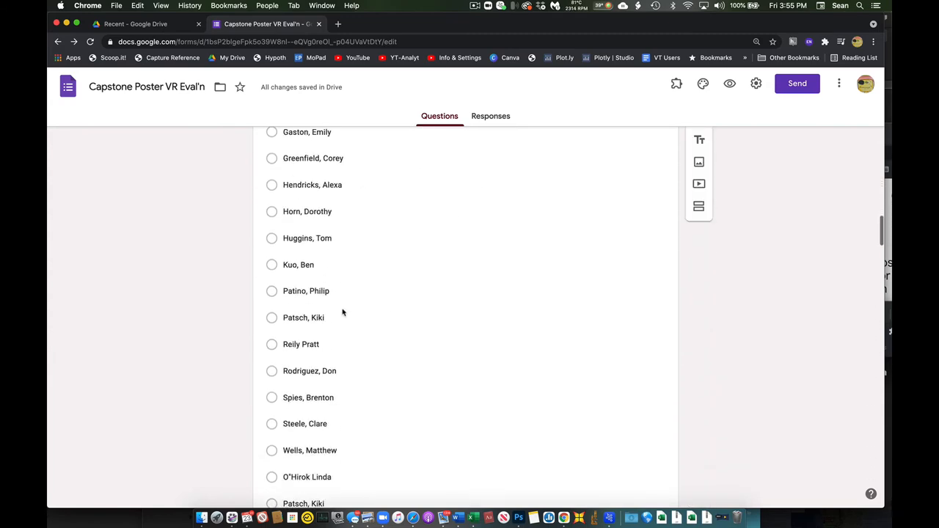
scroll(down, 3)
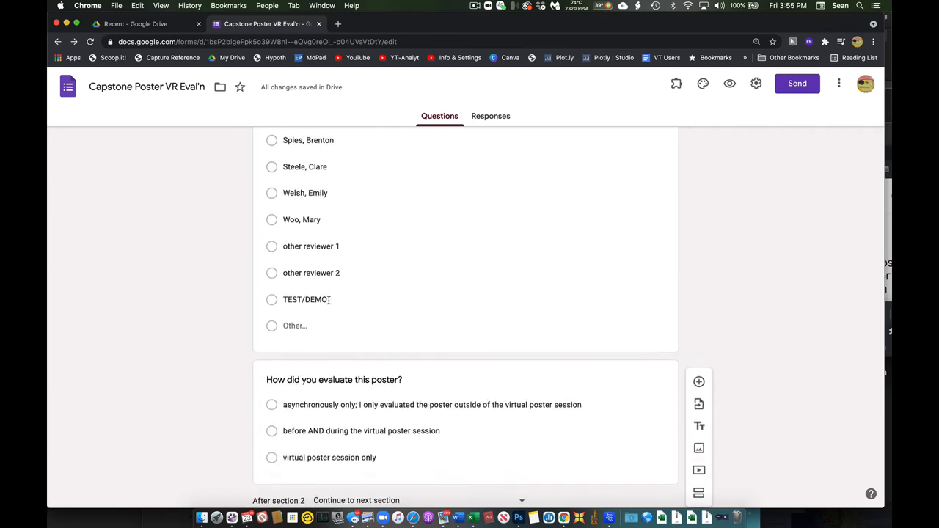
scroll(down, 3)
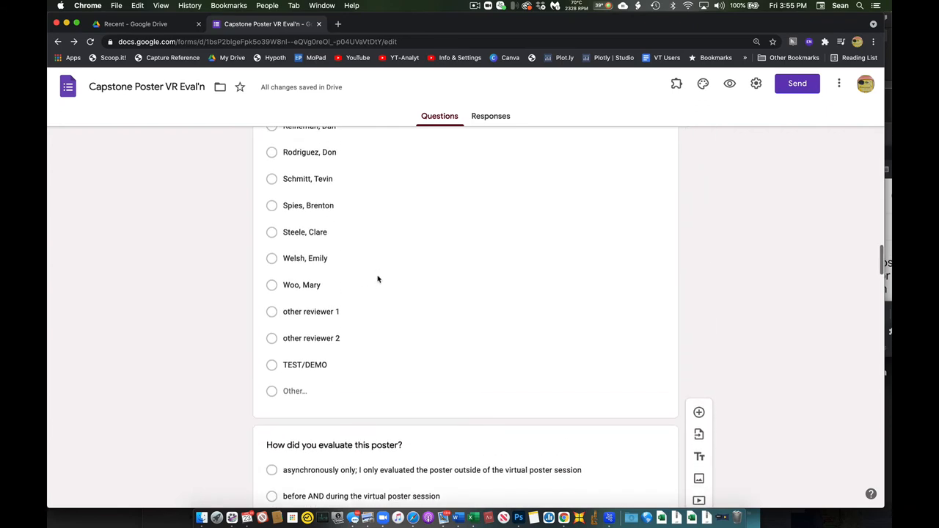
scroll(up, 3)
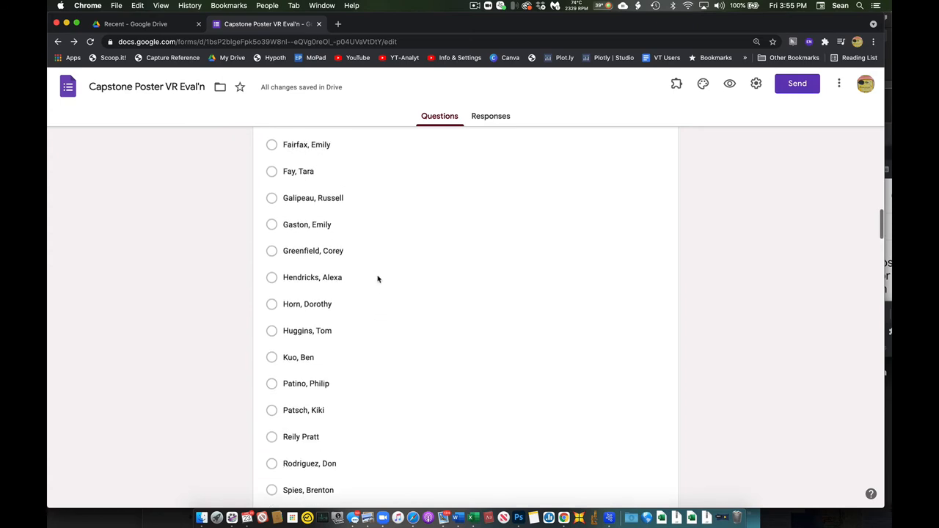
scroll(down, 3)
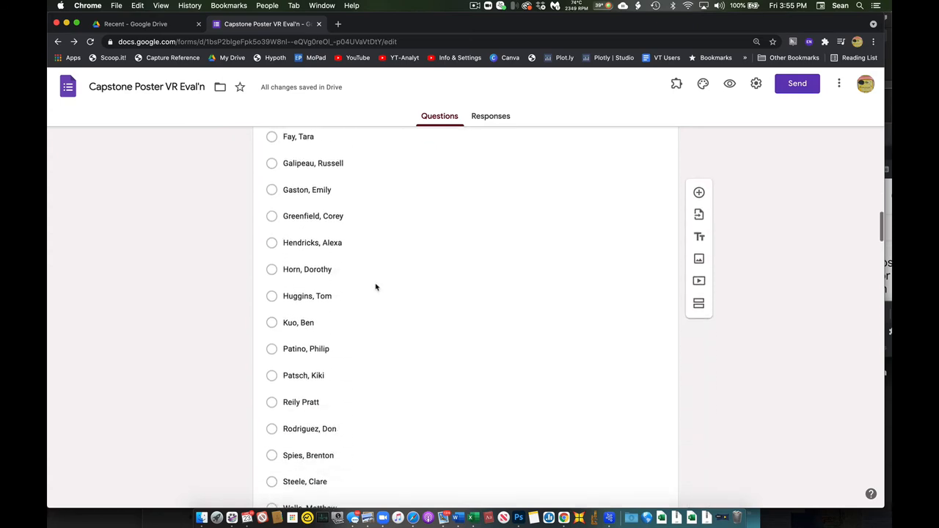
scroll(down, 3)
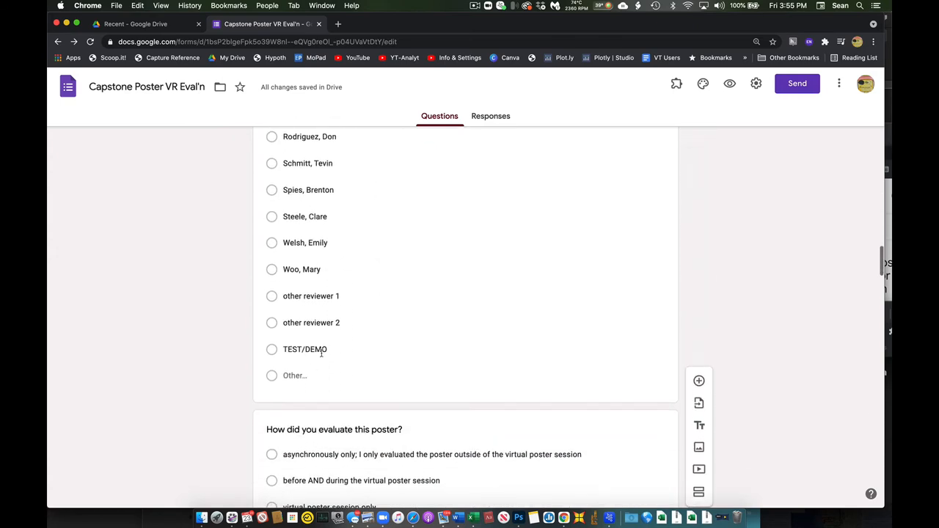
mouse_move(340, 307)
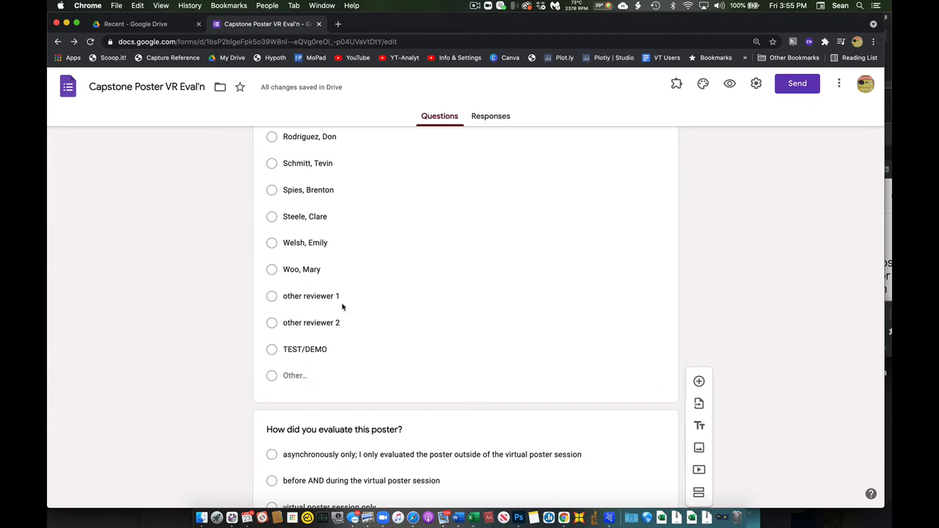
mouse_move(340, 369)
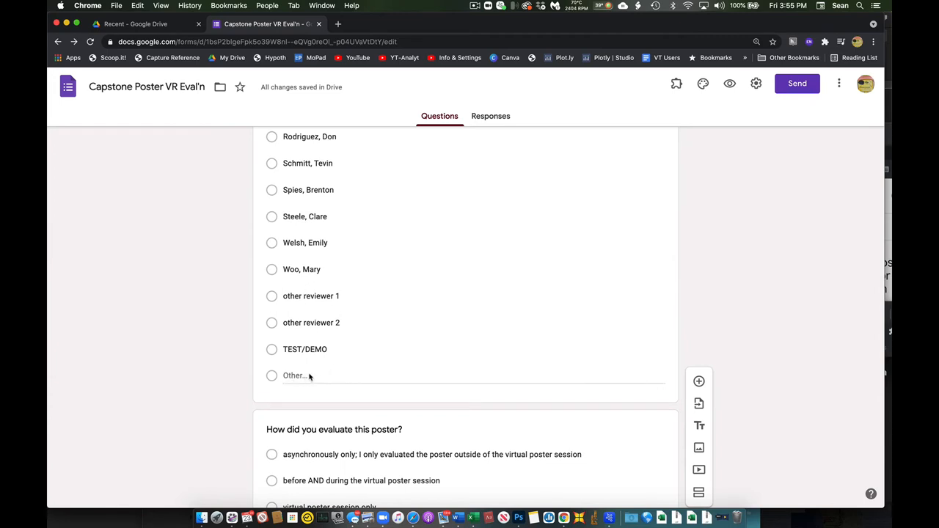
scroll(down, 3)
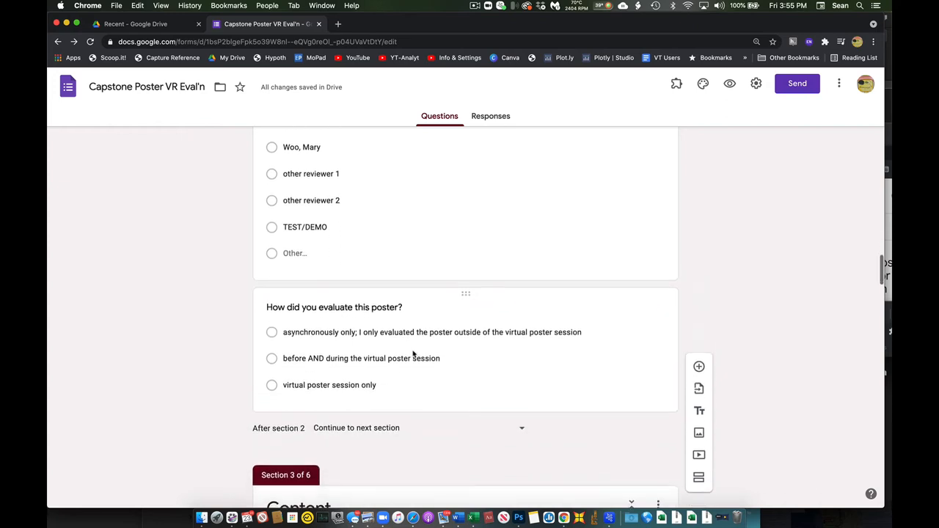
scroll(down, 3)
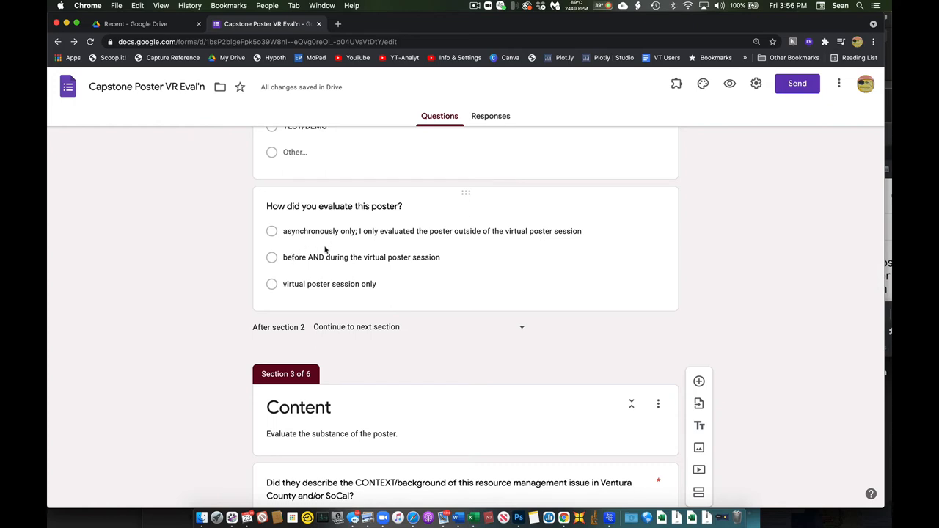
mouse_move(313, 283)
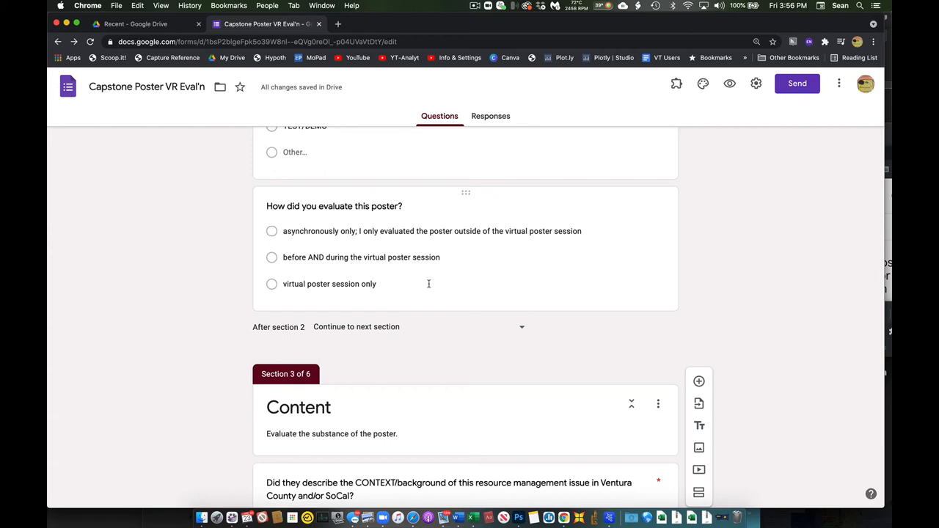
scroll(down, 3)
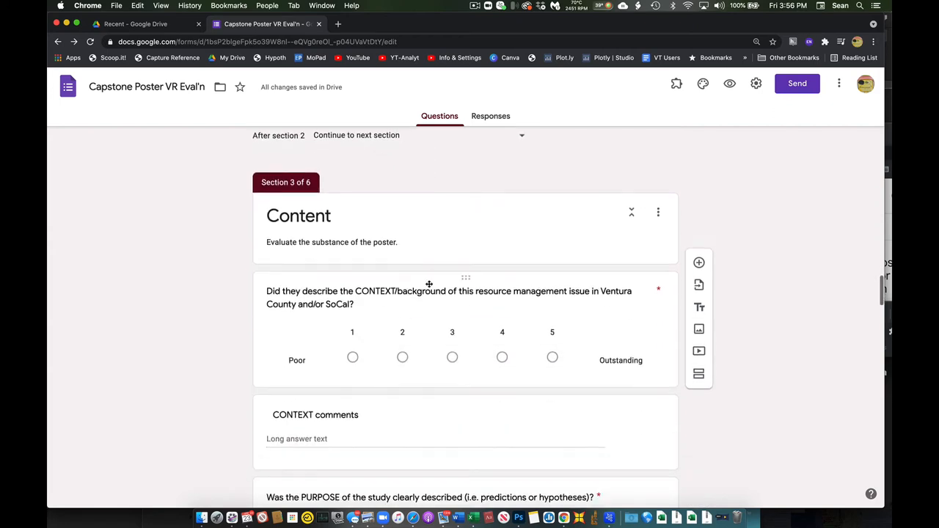
scroll(down, 3)
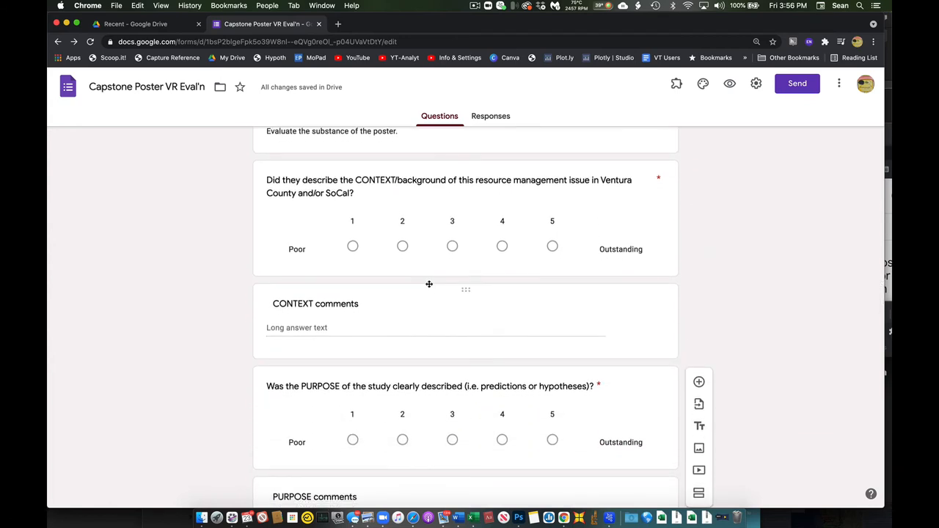
mouse_move(405, 269)
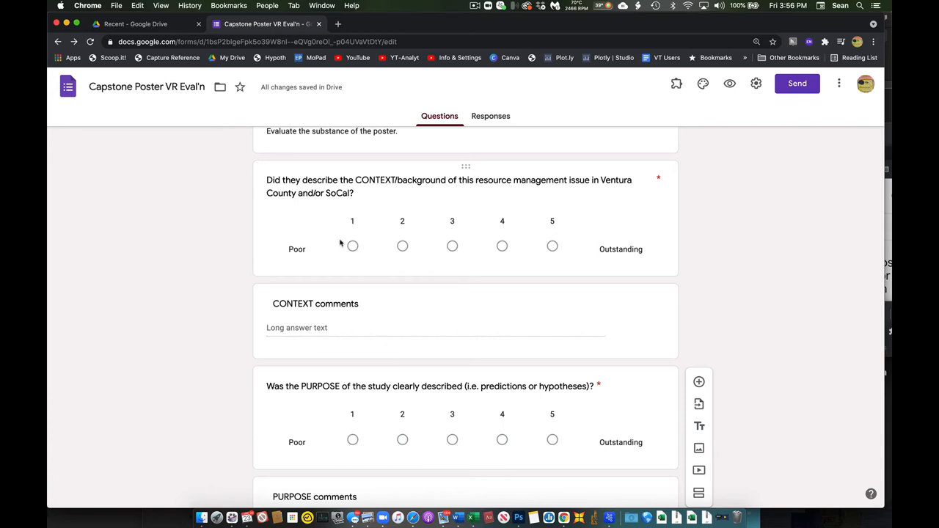
mouse_move(505, 285)
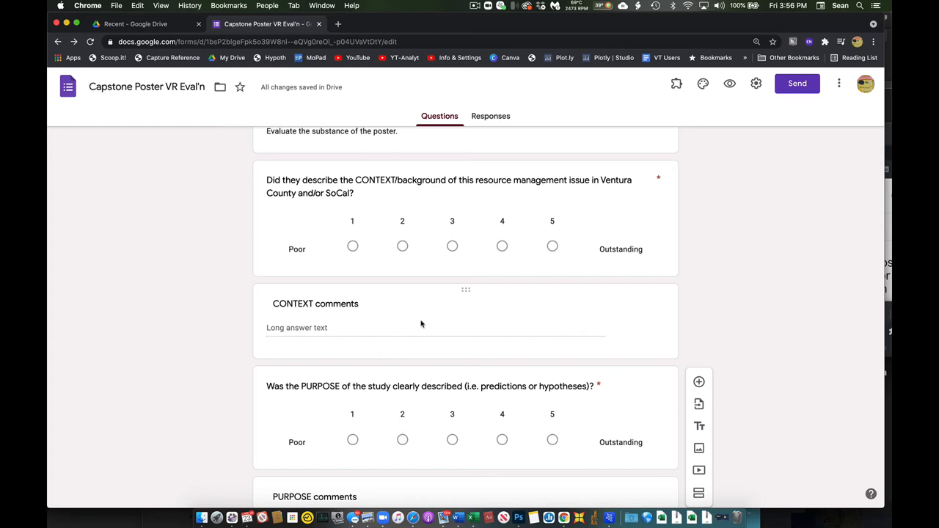
scroll(down, 3)
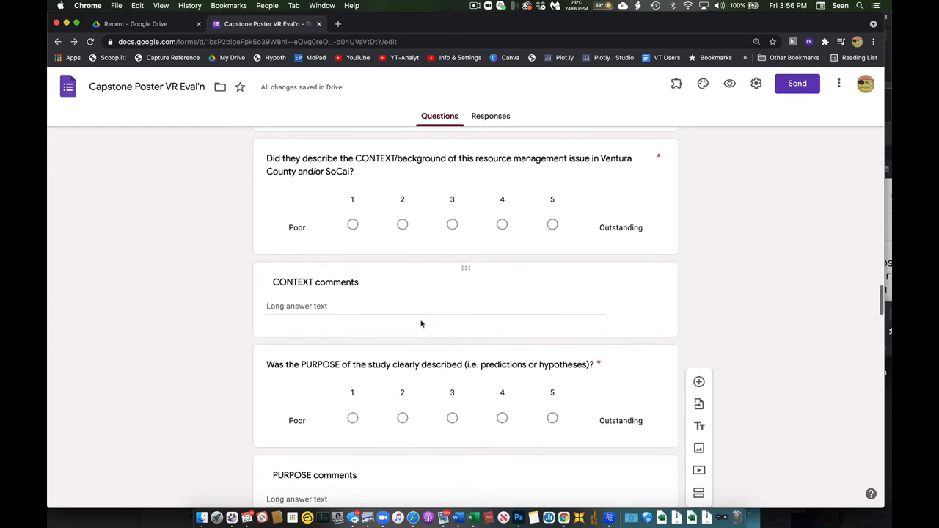
mouse_move(420, 312)
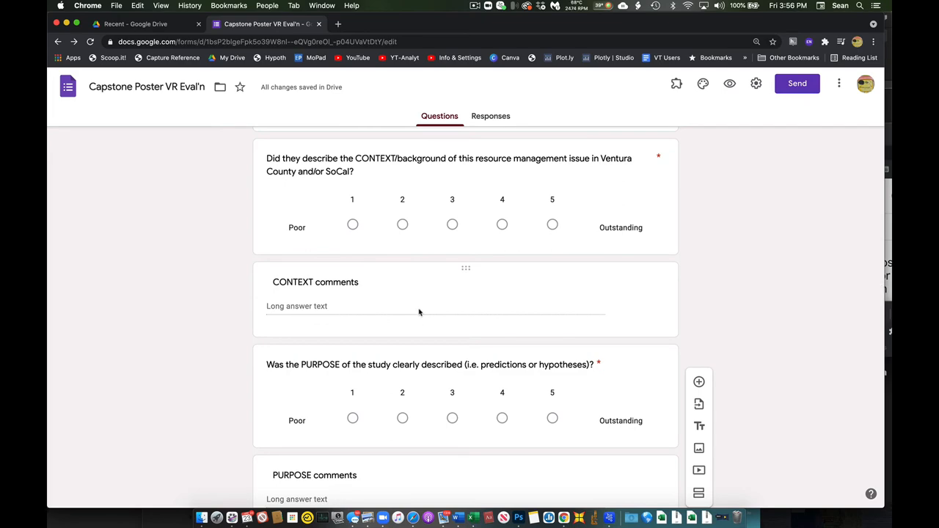
scroll(down, 3)
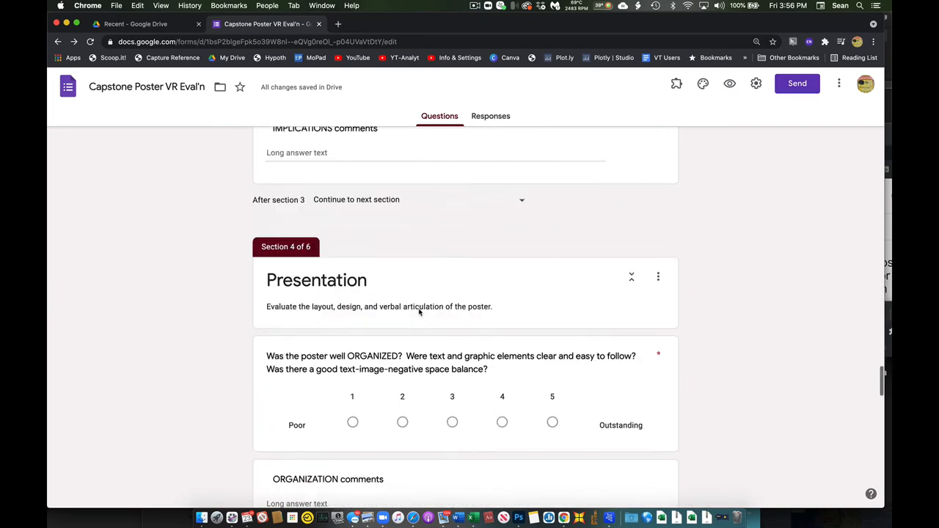
scroll(down, 3)
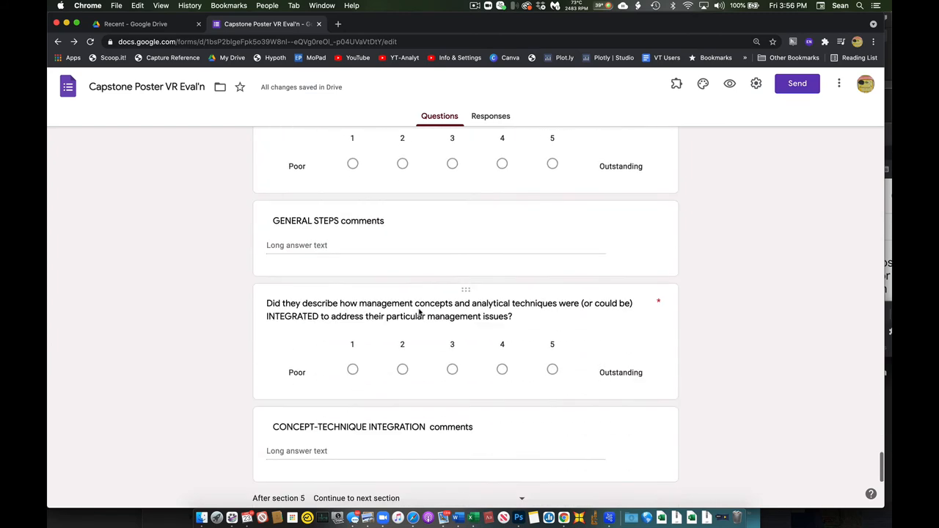
scroll(down, 3)
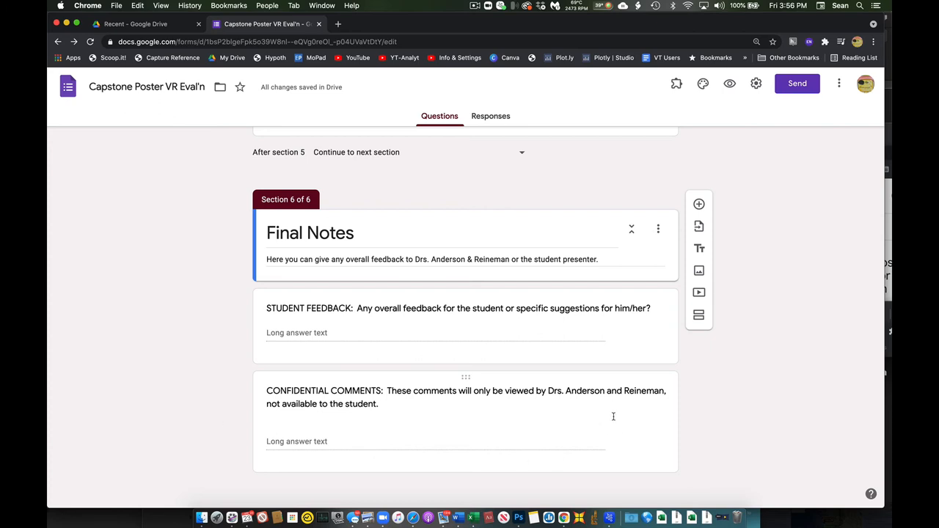
mouse_move(483, 434)
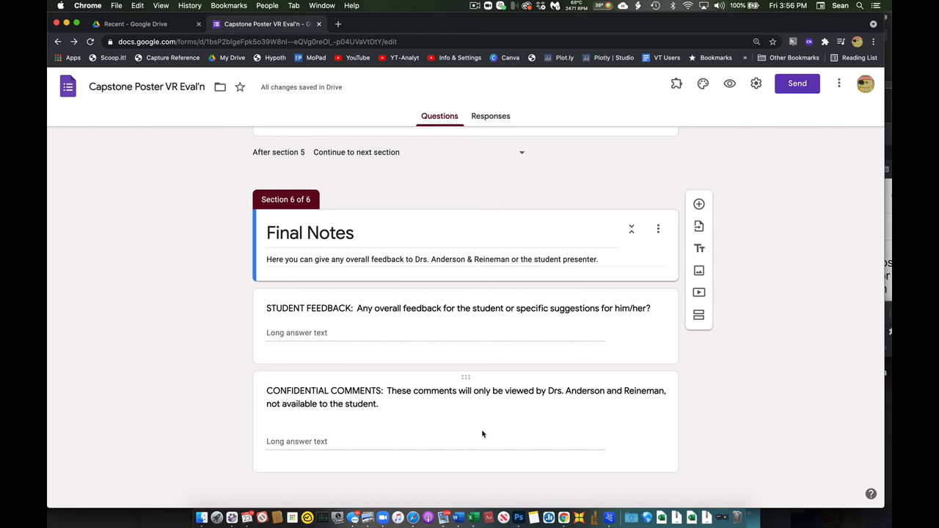